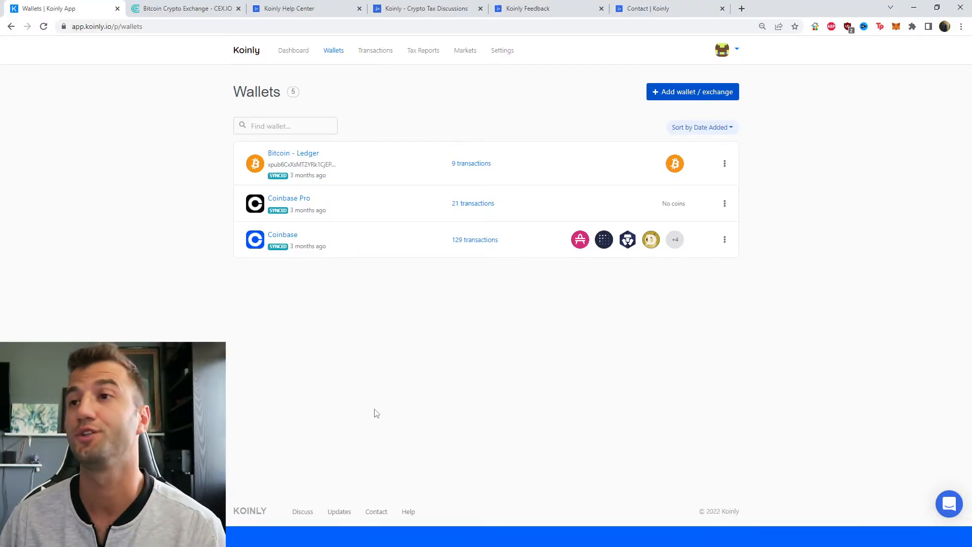
pyautogui.moveTo(467, 391)
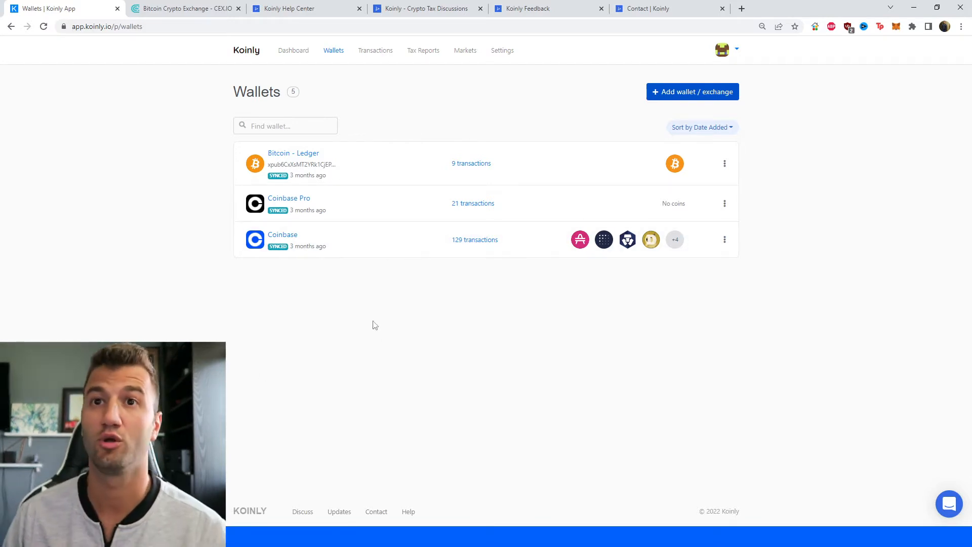
pyautogui.moveTo(483, 445)
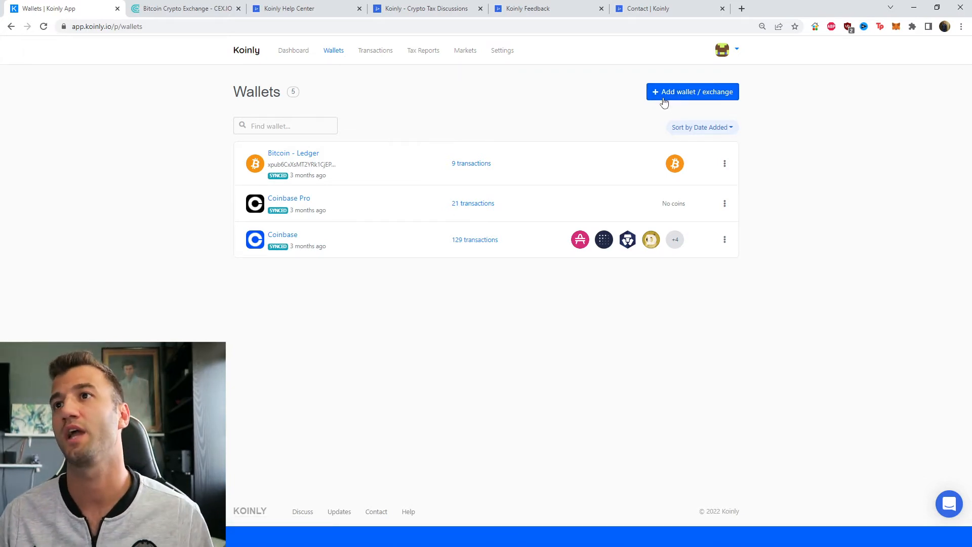
# - Add a new wallet by searching 'cex' and choosing the CEX.io tile
pyautogui.click(692, 92)
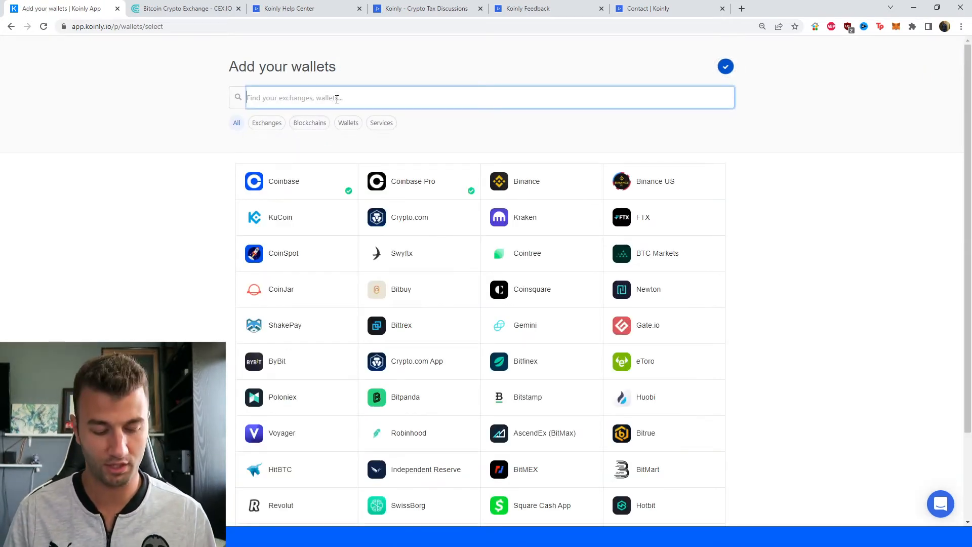
pyautogui.write('cex')
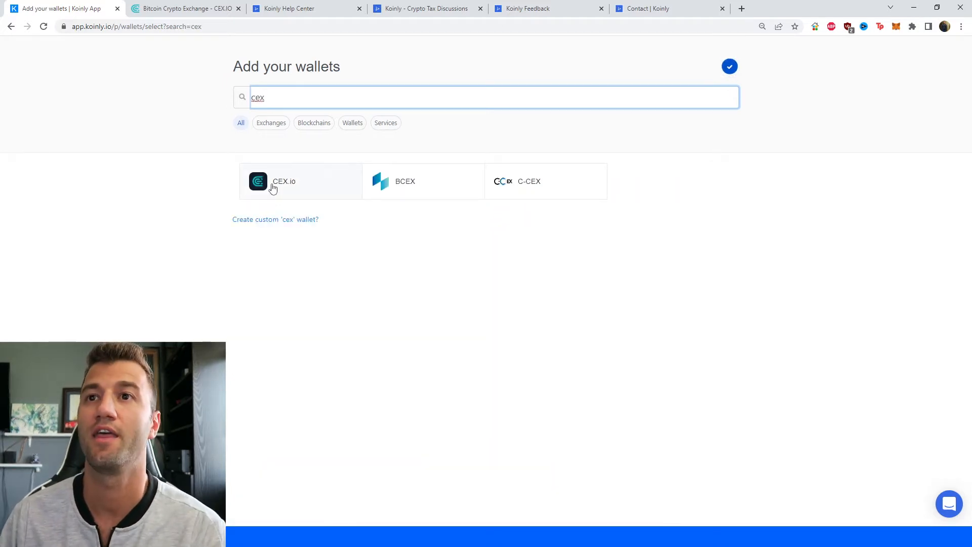
pyautogui.click(272, 181)
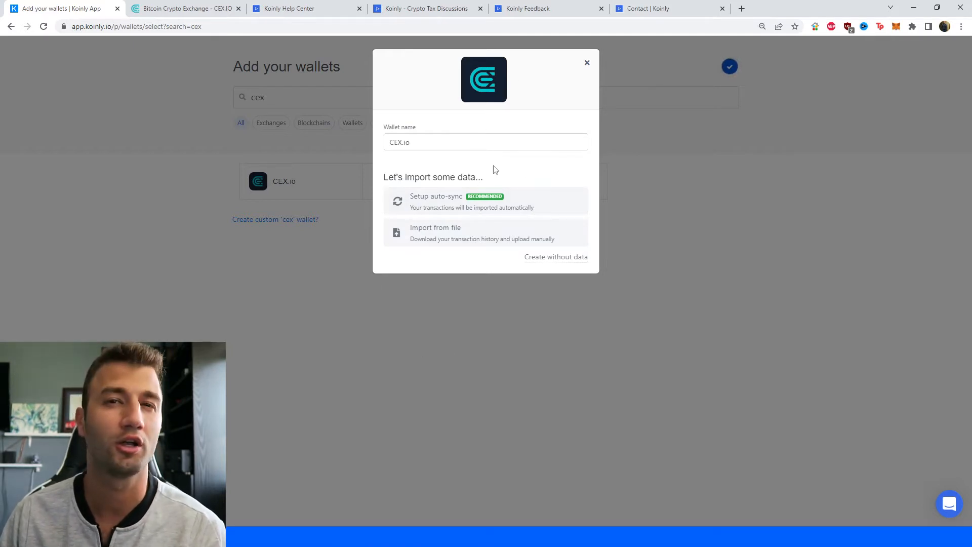
pyautogui.moveTo(477, 232)
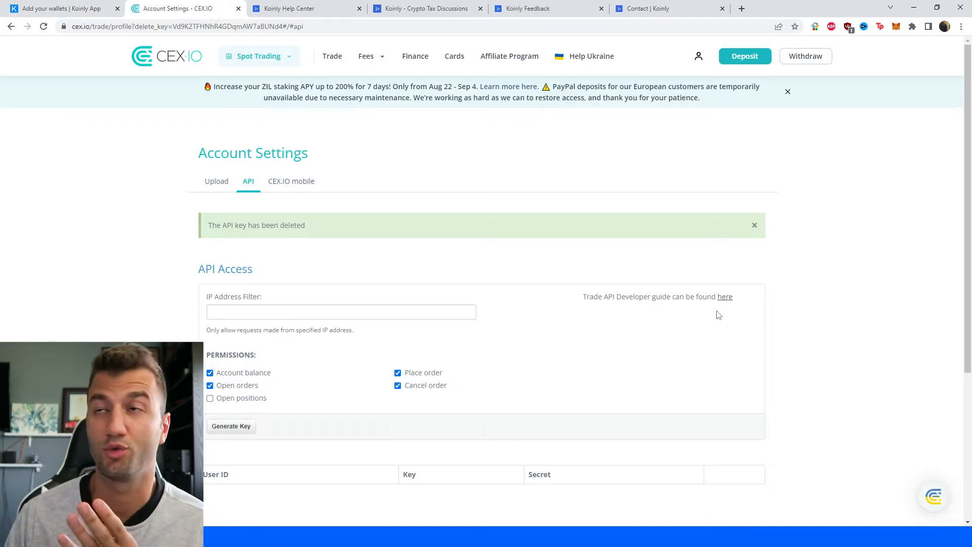
# - Generate a fresh CEX.IO API key from the account menu, then return to Koinly
pyautogui.click(699, 56)
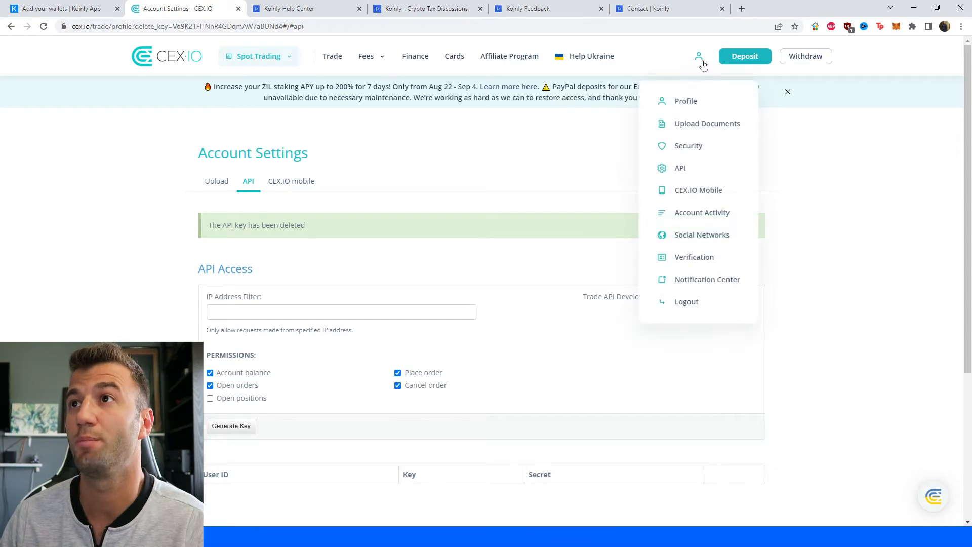
pyautogui.moveTo(688, 145)
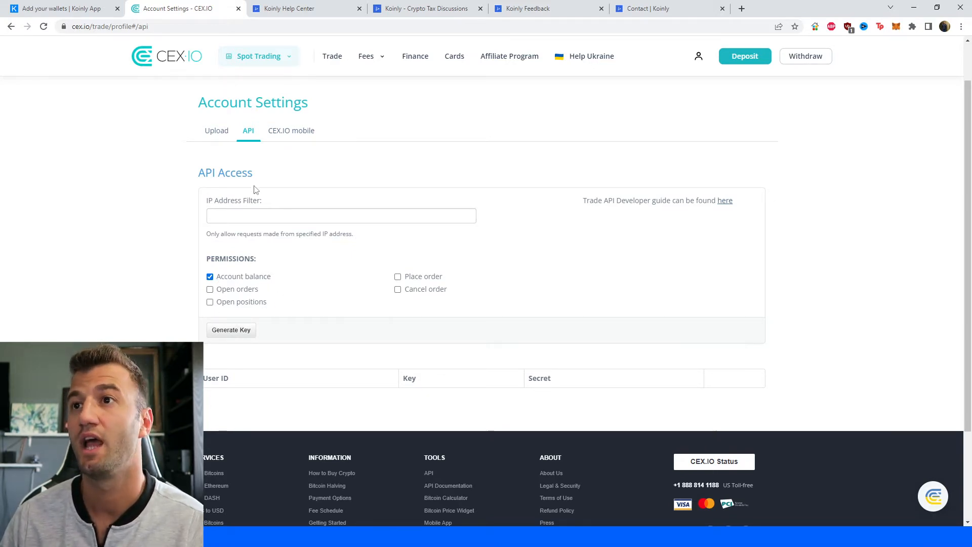
pyautogui.click(231, 329)
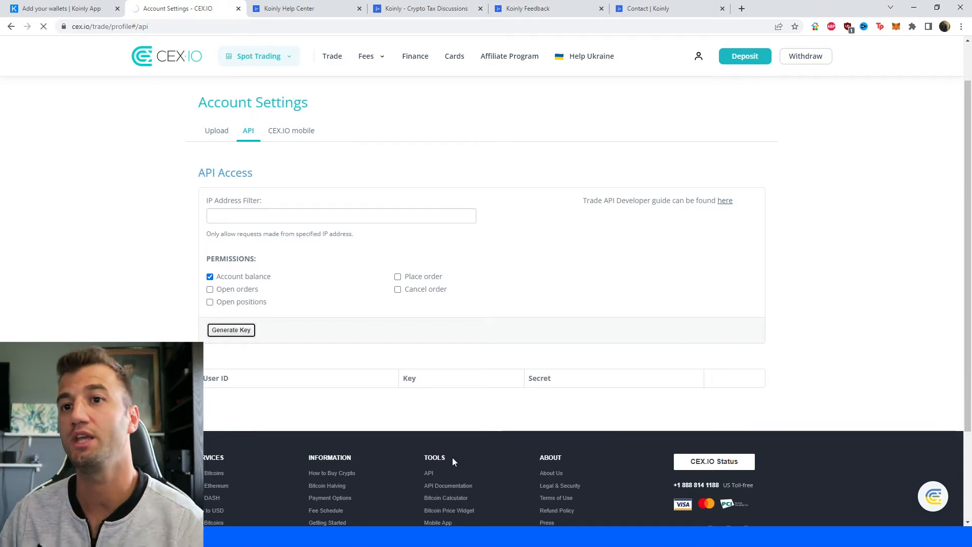
pyautogui.click(231, 329)
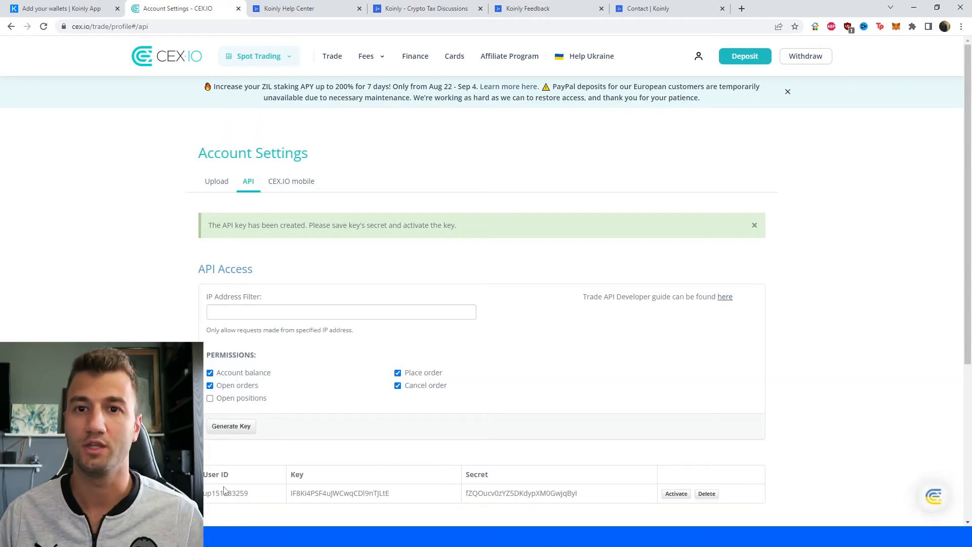
pyautogui.click(62, 8)
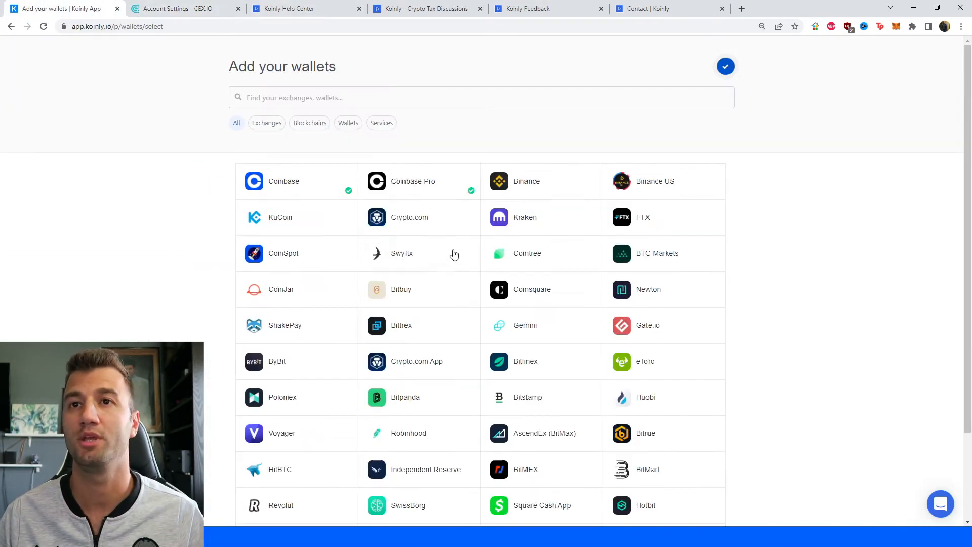
# - Pick CEX.io from a 'cex' search and enter the user ID and API key
pyautogui.write('c')
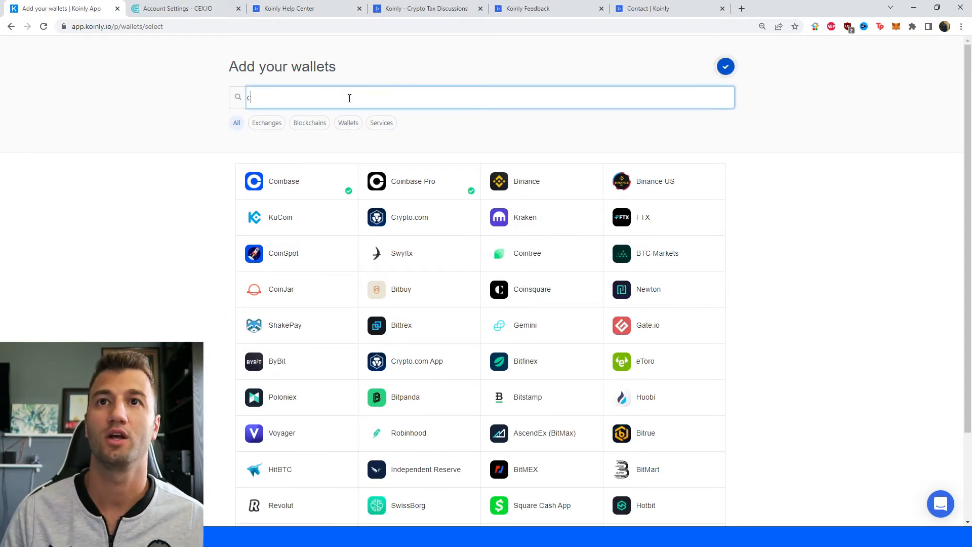
pyautogui.write('ex')
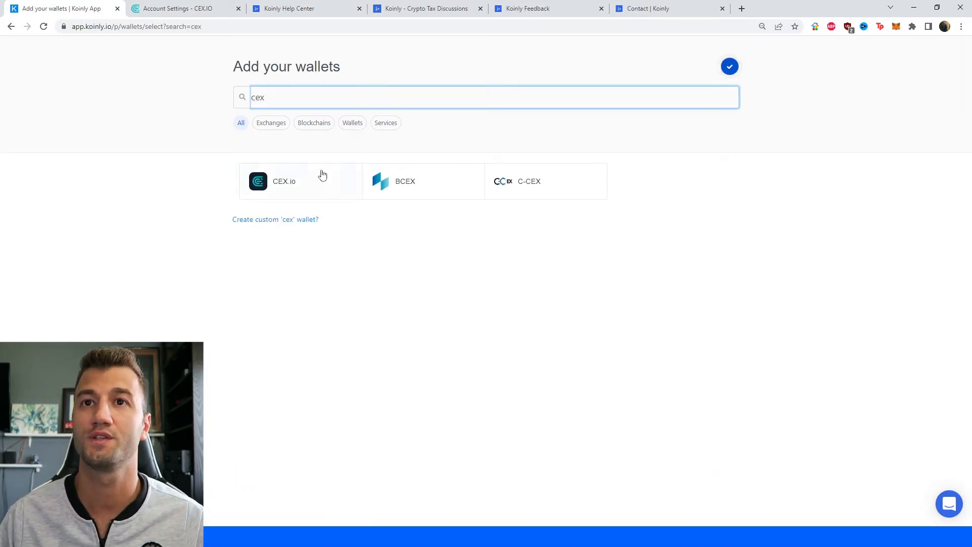
pyautogui.click(284, 181)
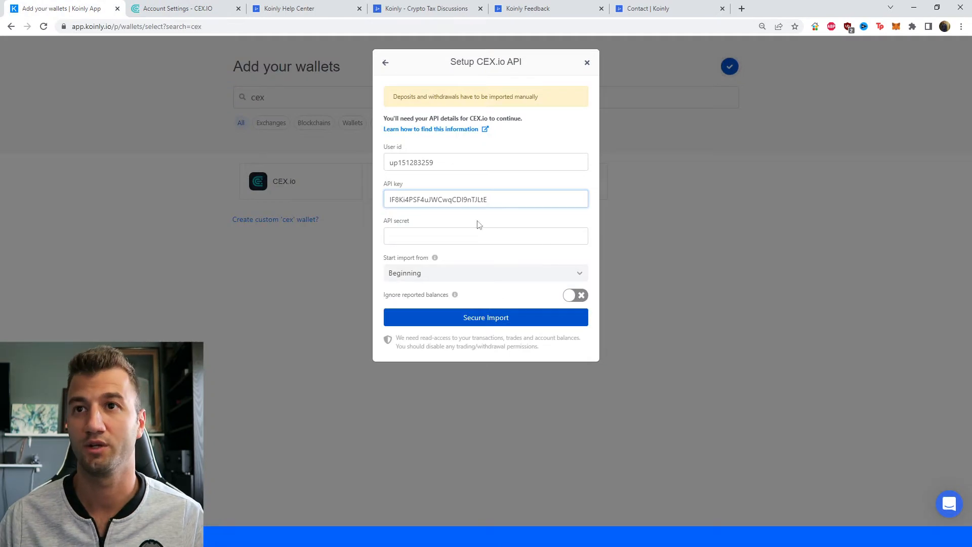
pyautogui.click(180, 8)
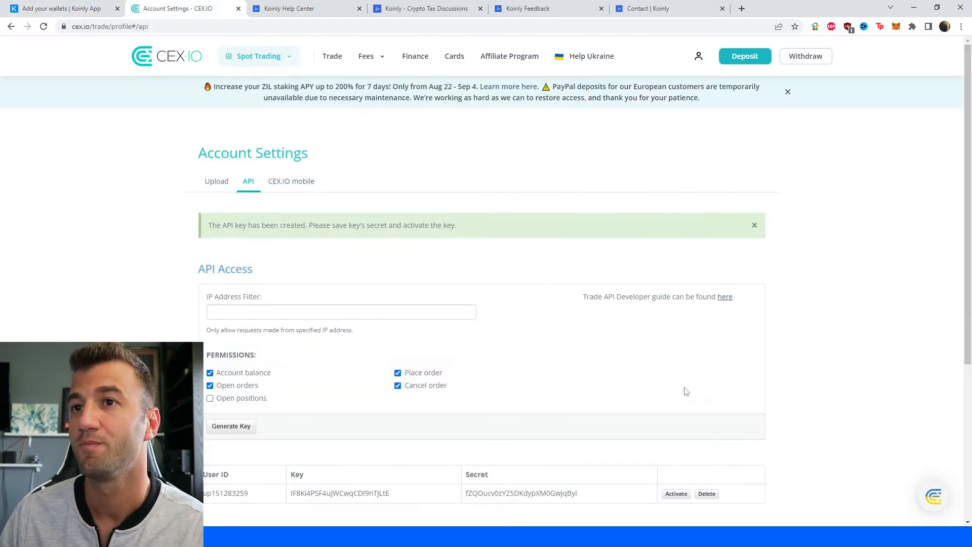
# - Generate a CEX.IO API key with balance and order permissions, pending email activation
pyautogui.scroll(-3)
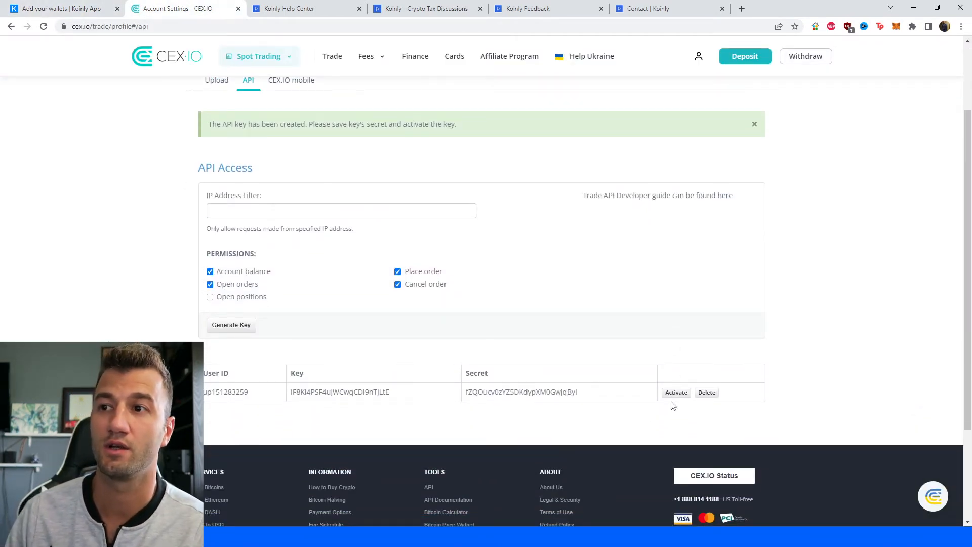
pyautogui.click(676, 391)
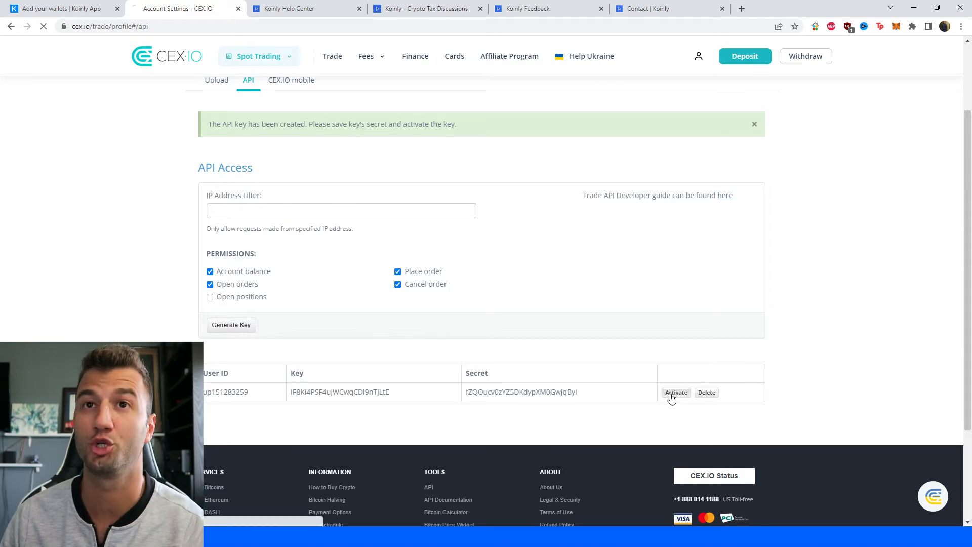
pyautogui.click(675, 392)
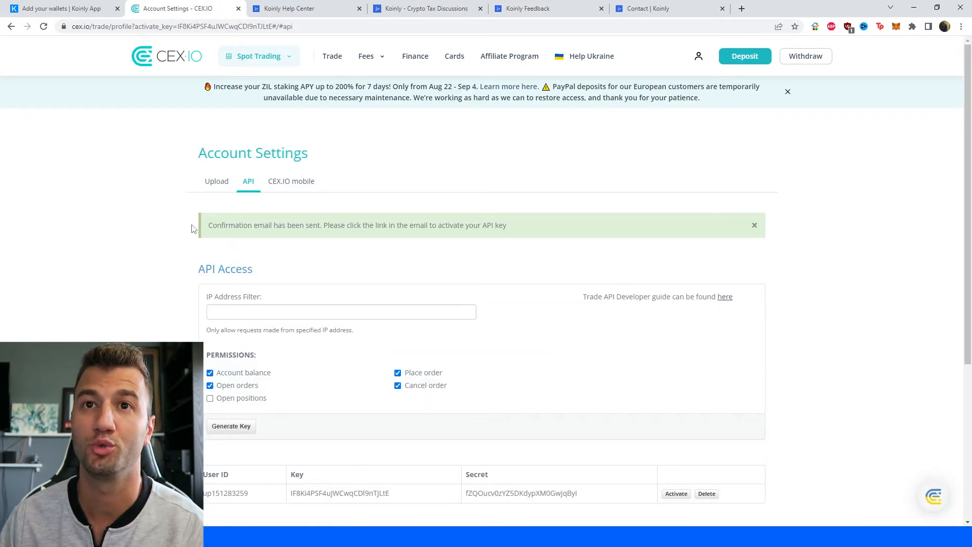
pyautogui.moveTo(208, 225); pyautogui.dragTo(308, 225)
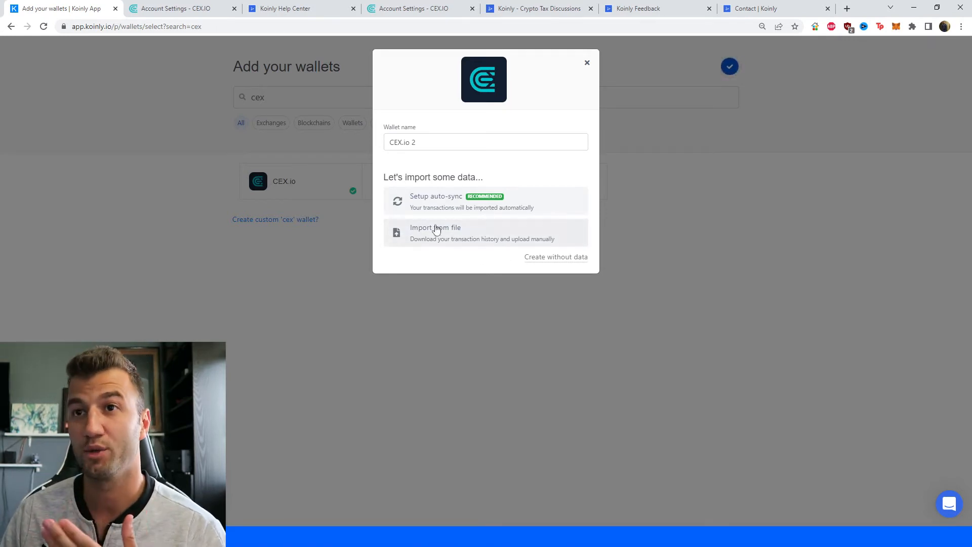
pyautogui.moveTo(474, 217)
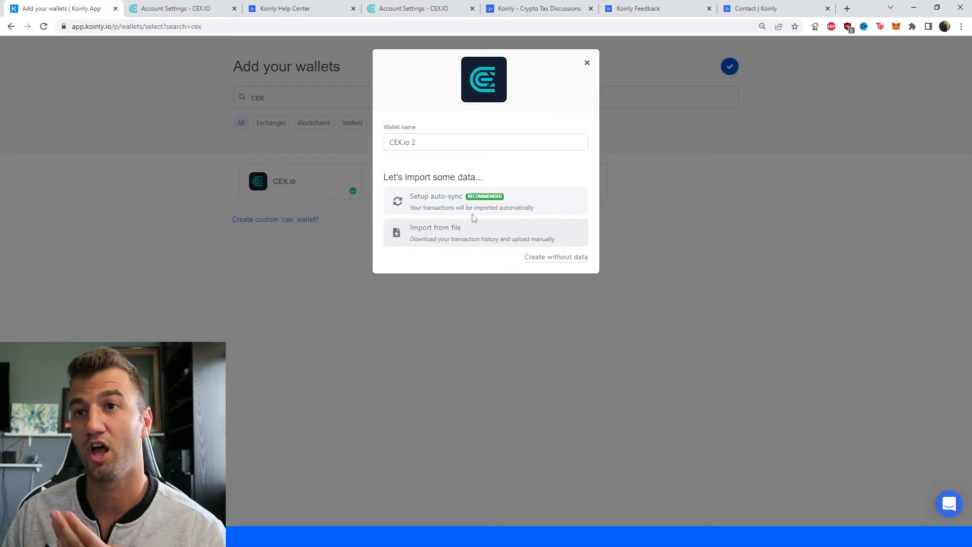
pyautogui.moveTo(511, 214)
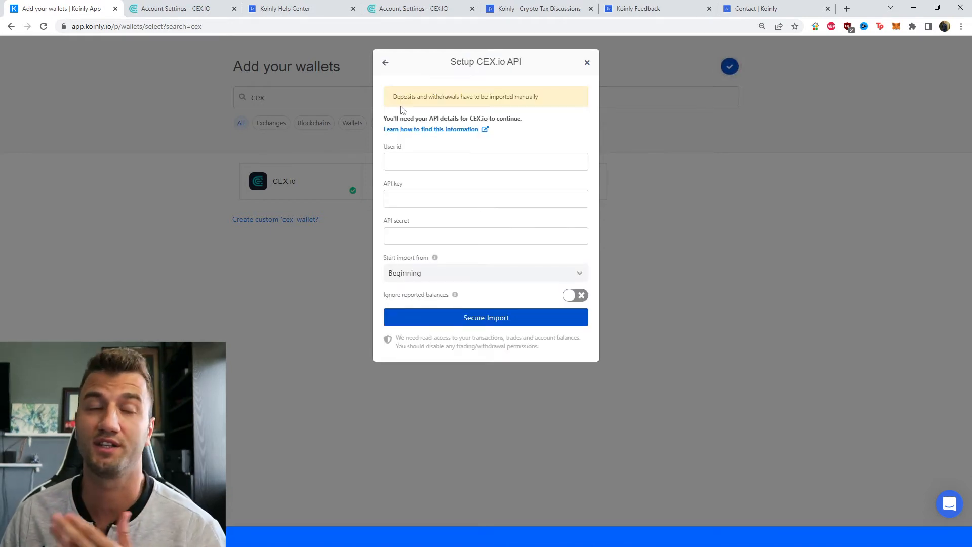
# - Choose Import from file instead of auto-sync for the CEX.io wallet
pyautogui.moveTo(393, 96); pyautogui.dragTo(515, 96)
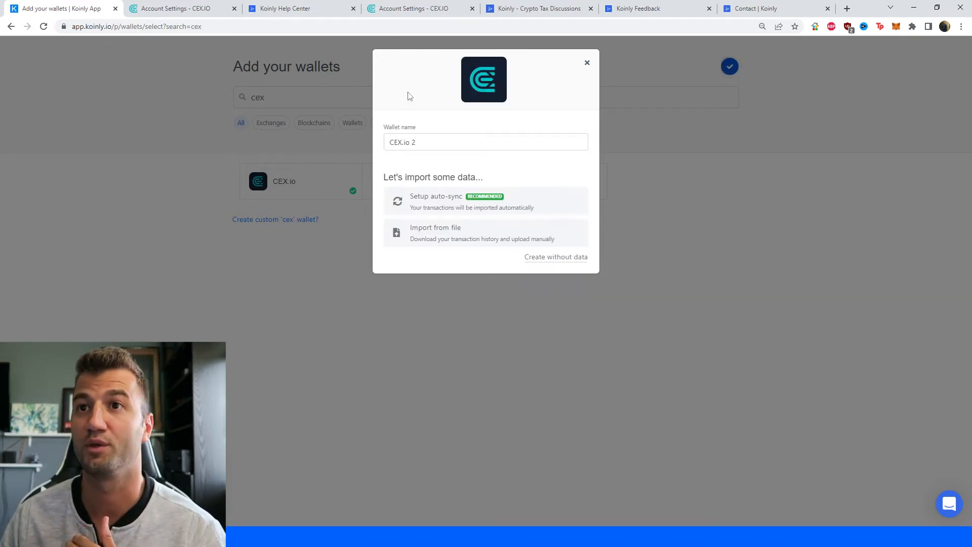
pyautogui.click(435, 232)
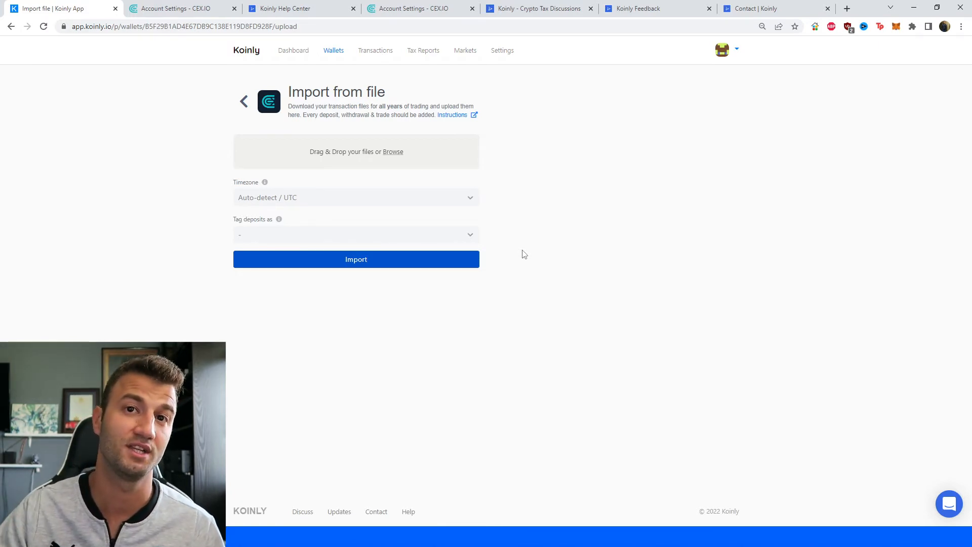
# - Browse the transaction list to page 4 with the December 2021 entries
pyautogui.click(375, 50)
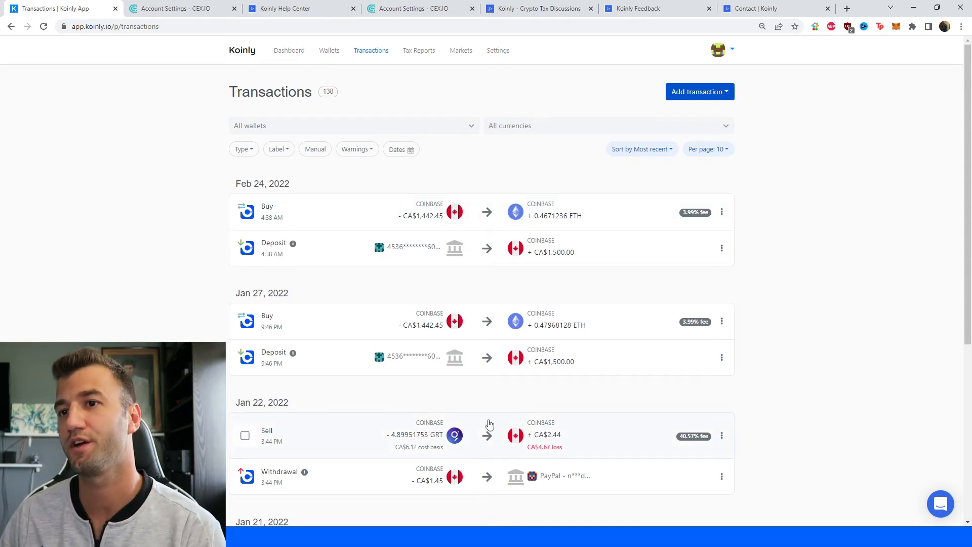
pyautogui.scroll(-3)
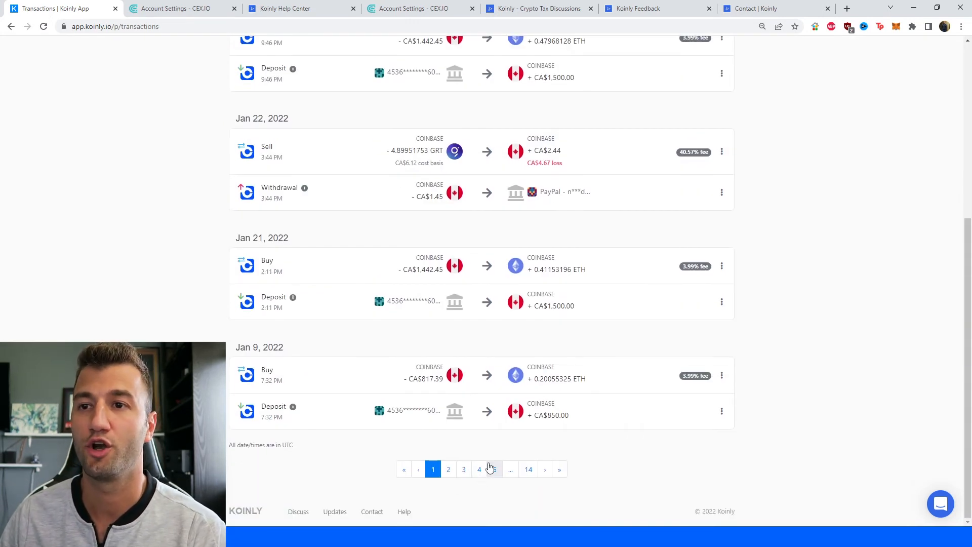
pyautogui.click(479, 468)
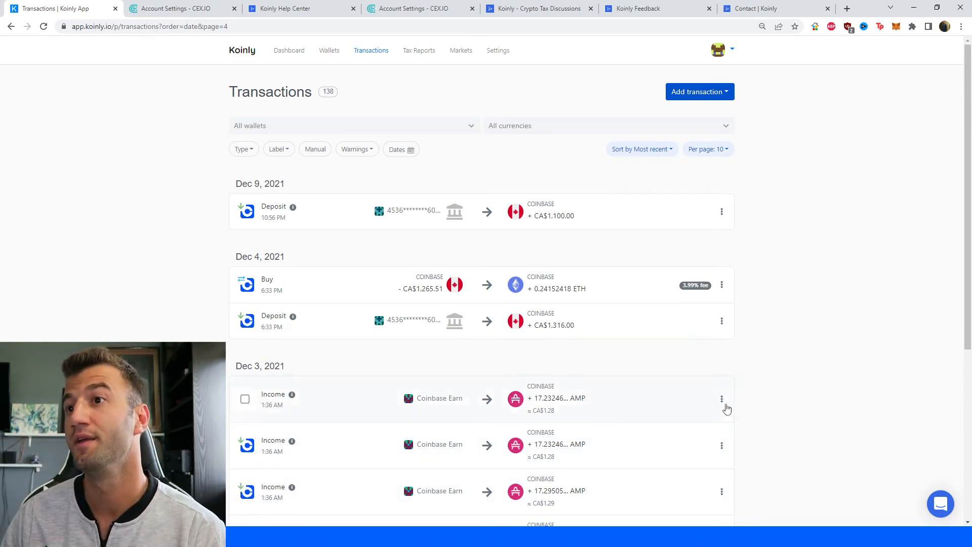
pyautogui.click(419, 50)
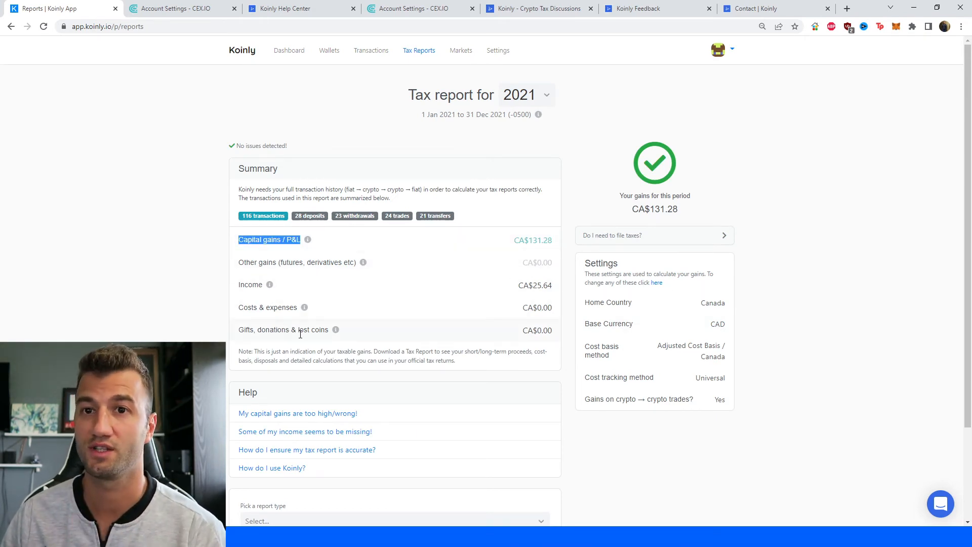
# - Review the 2021 report summary showing CA$131.28 gains, then go to the Help Center
pyautogui.scroll(-3)
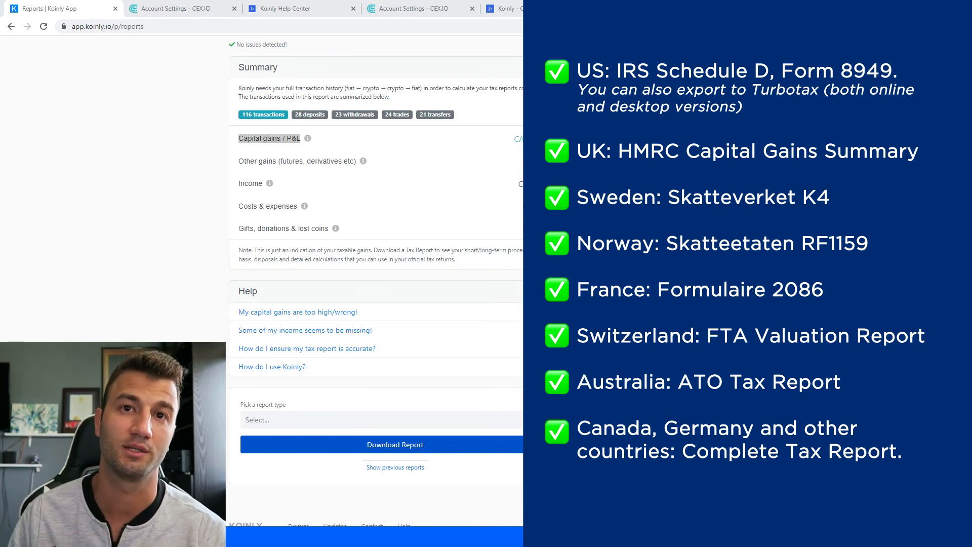
pyautogui.click(292, 8)
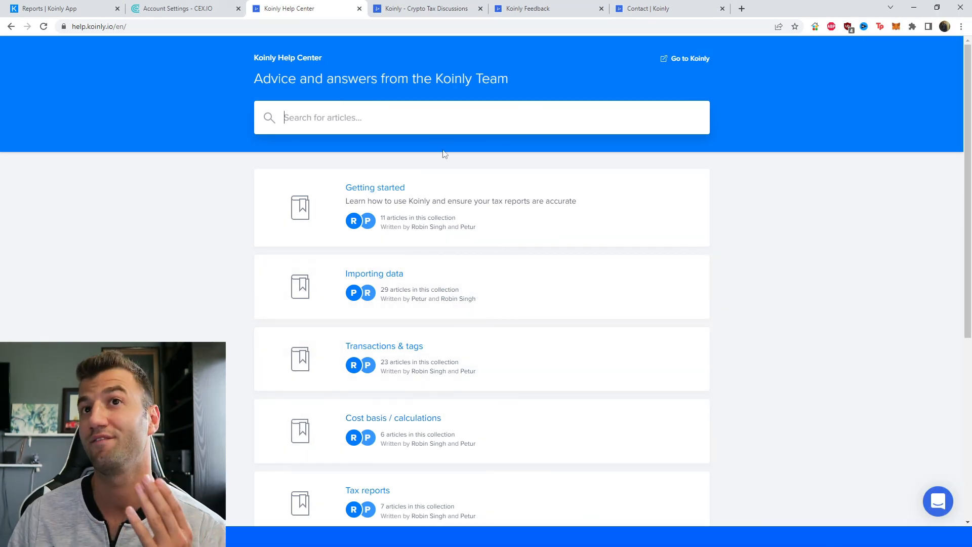
pyautogui.moveTo(427, 9)
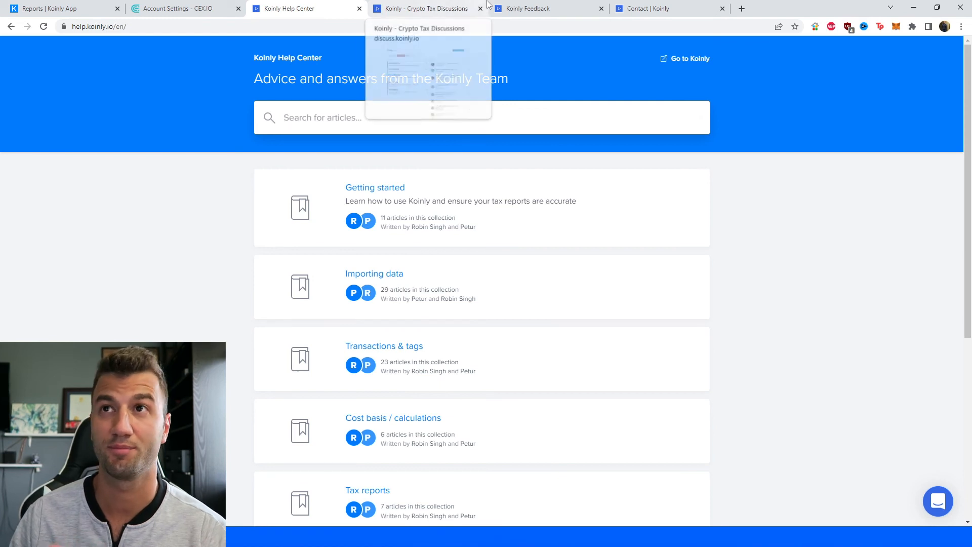
# - Pass through Crypto Tax Discussions and Koinly Feedback to the Contact Koinly page
pyautogui.click(425, 8)
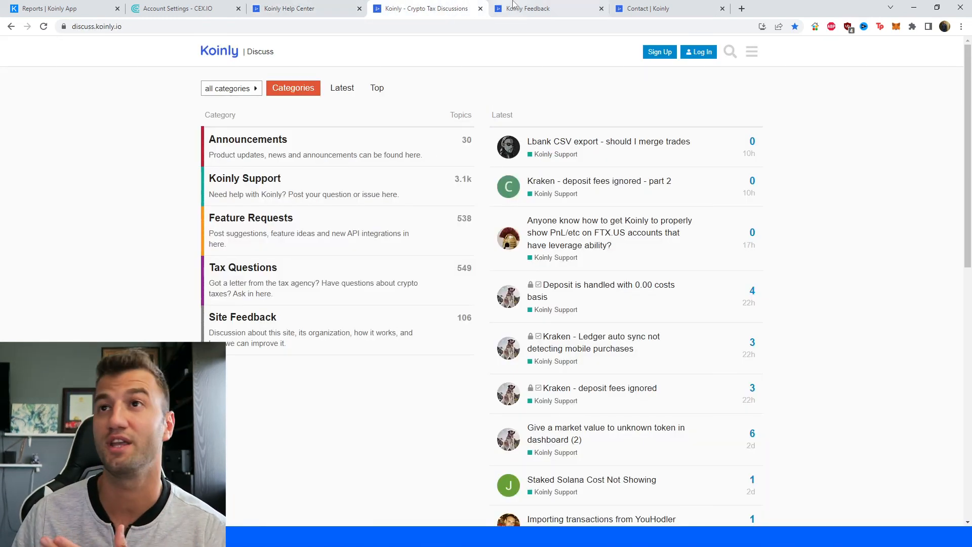
pyautogui.click(548, 8)
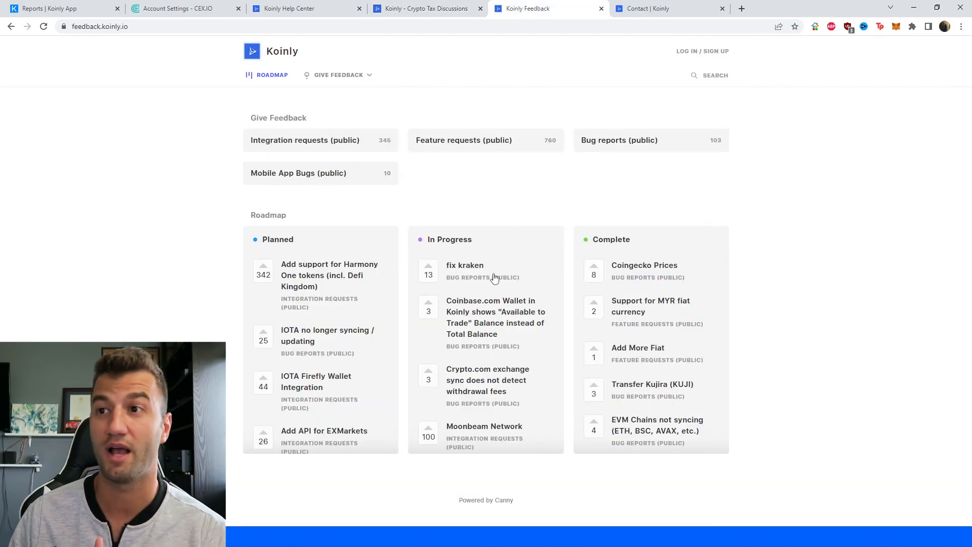
pyautogui.click(652, 9)
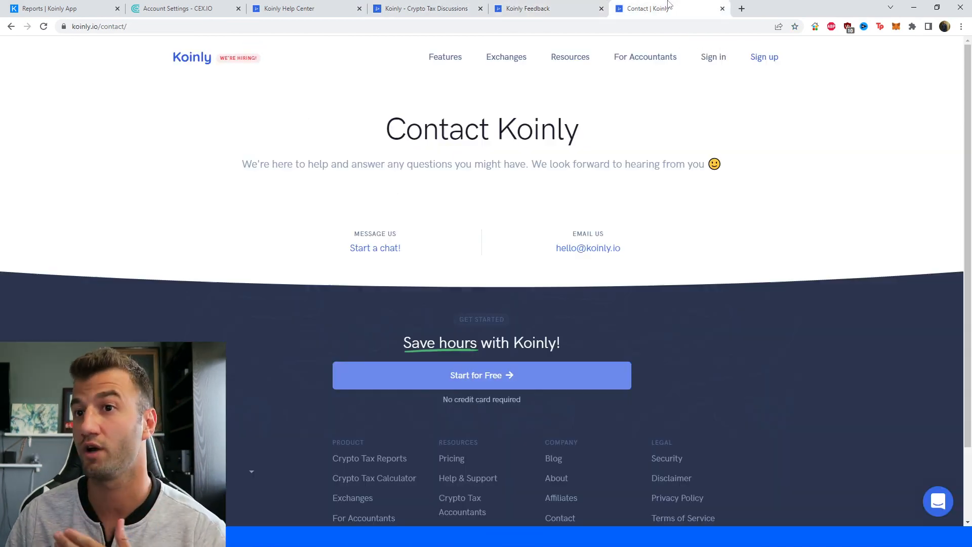
pyautogui.moveTo(671, 179)
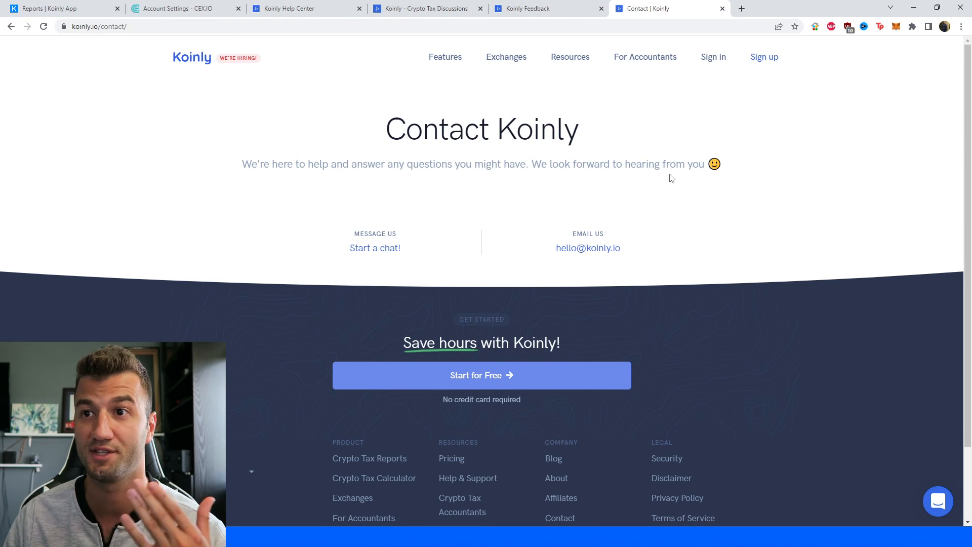